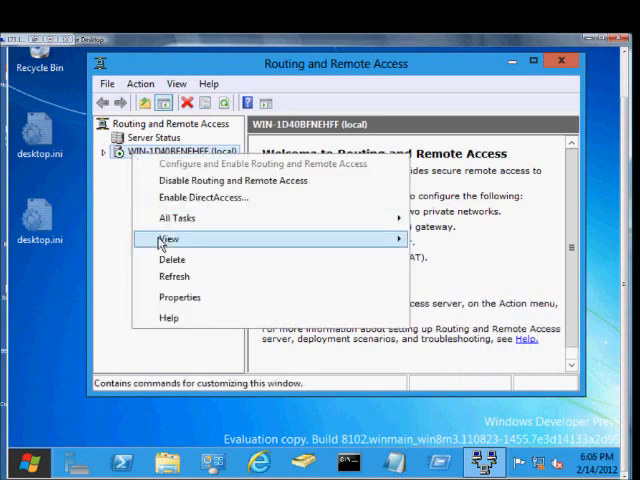
mouse_move(180, 297)
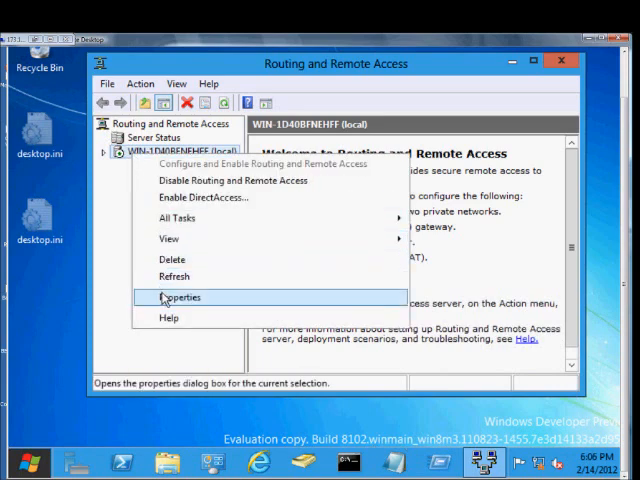
- Show the local server's properties on the Security settings page
click(180, 297)
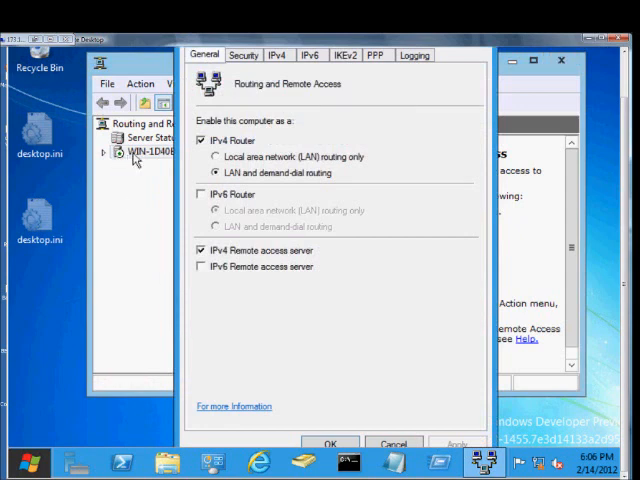
click(244, 55)
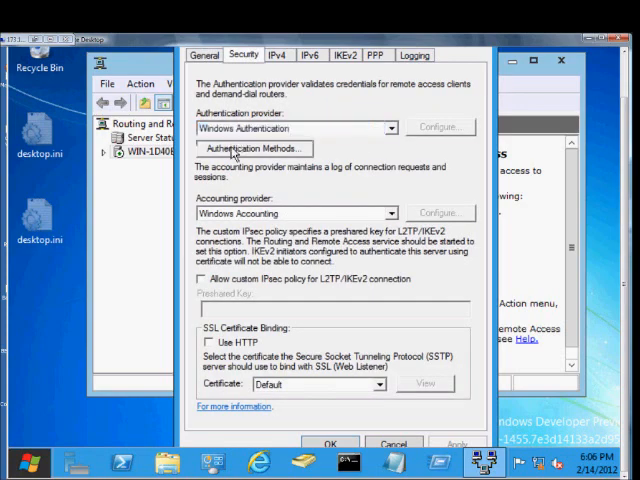
- Show the Authentication Methods list from the Security settings
click(252, 148)
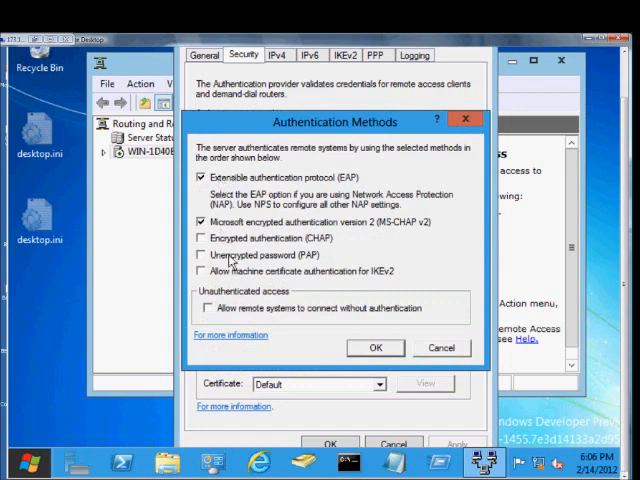
mouse_move(237, 190)
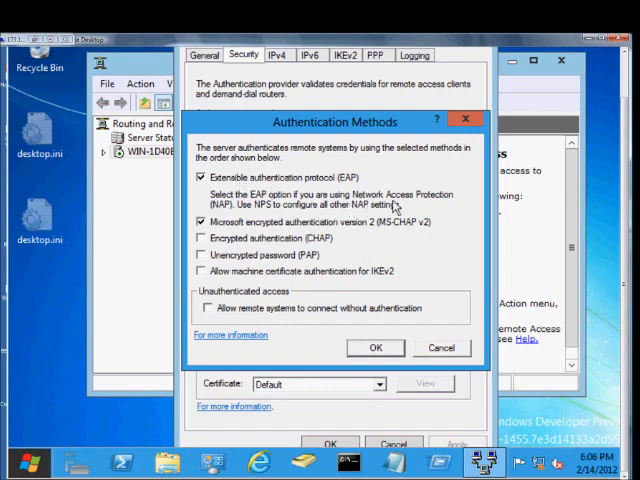
mouse_move(408, 207)
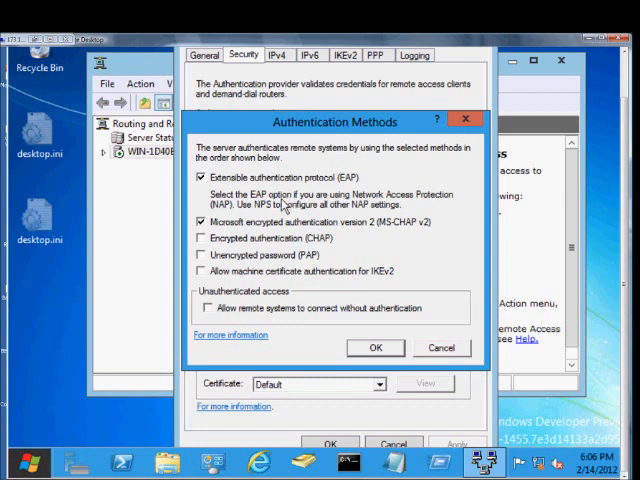
mouse_move(283, 207)
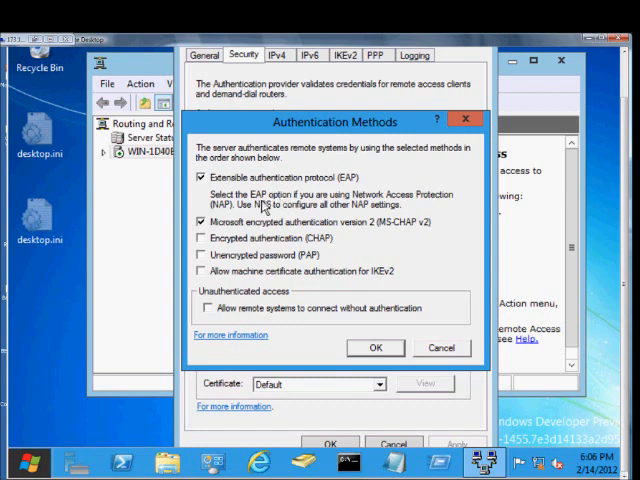
mouse_move(288, 203)
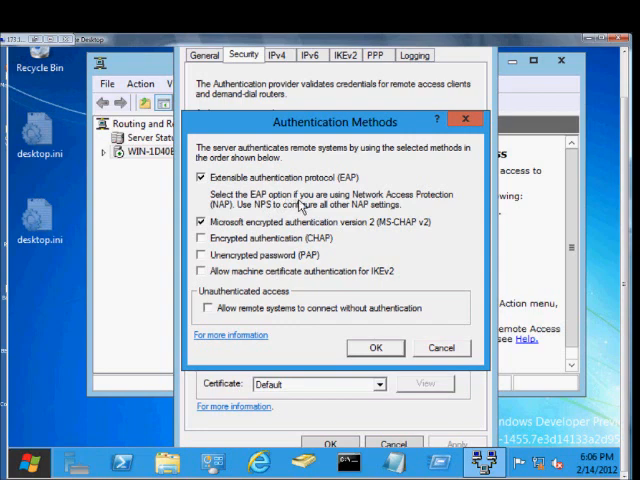
mouse_move(295, 205)
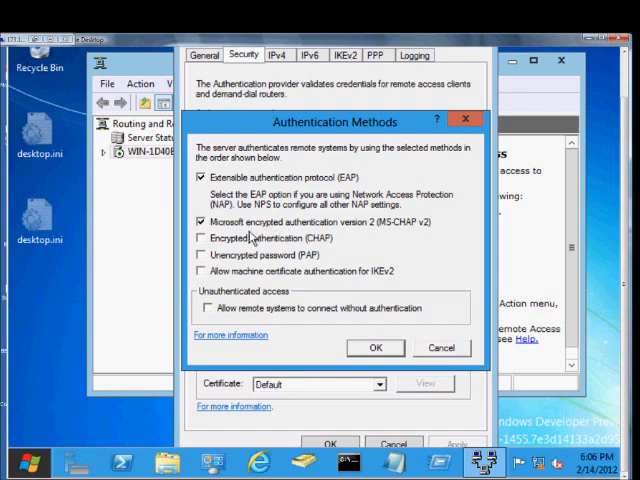
- Enable CHAP, unencrypted password (PAP) and IKEv2 machine certificate authentication
click(200, 238)
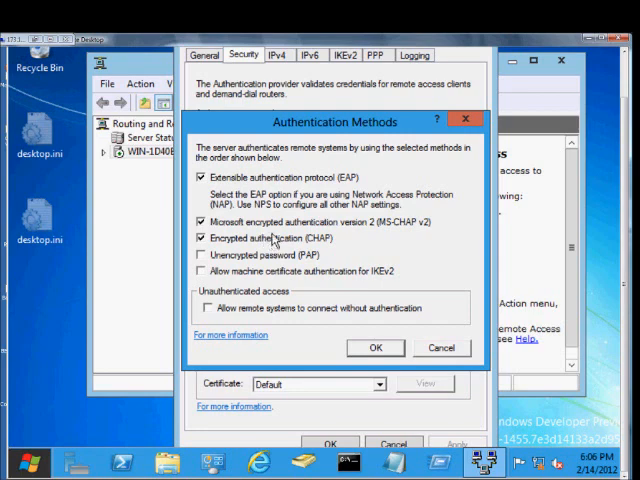
mouse_move(267, 243)
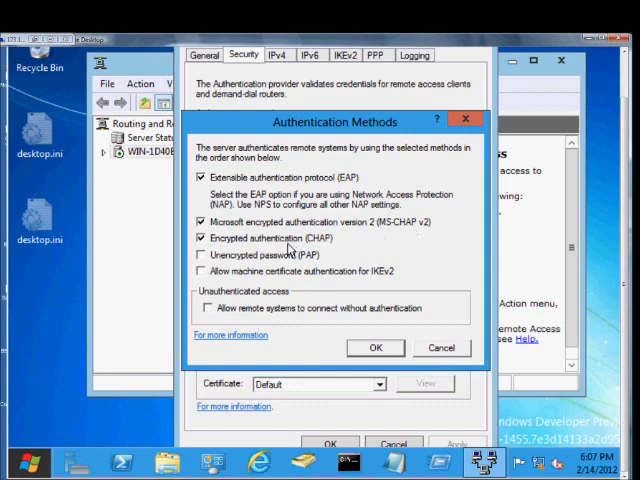
click(201, 254)
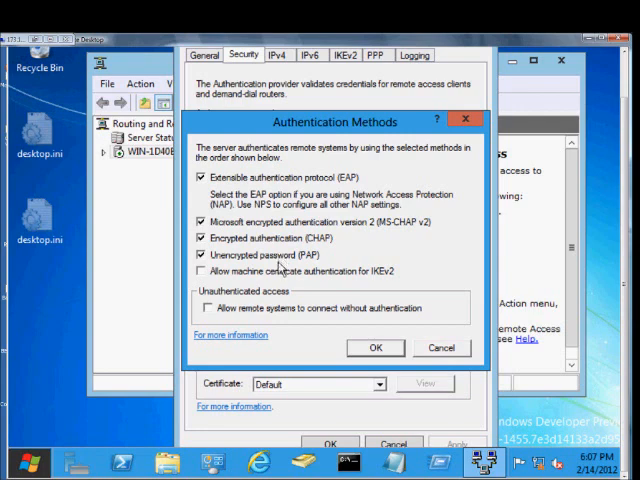
click(200, 271)
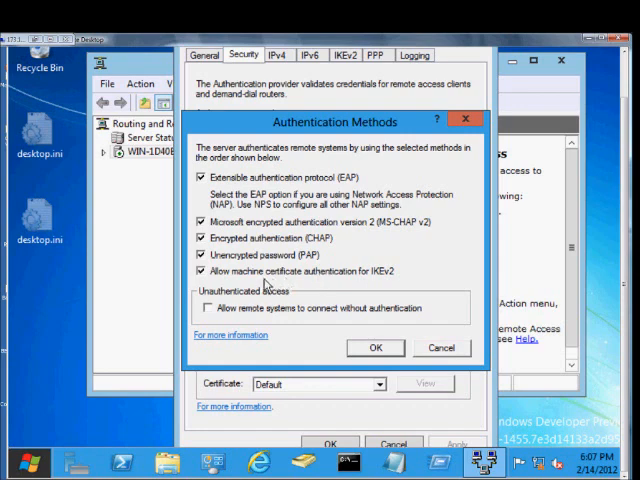
mouse_move(265, 285)
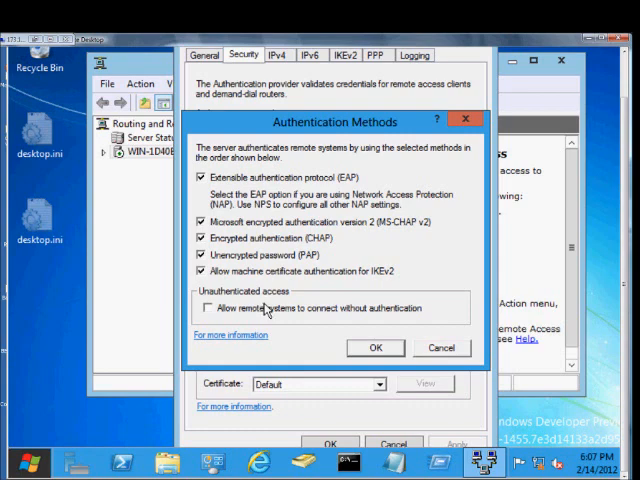
- Allow remote systems to connect without authentication and confirm the method choices with OK
click(201, 307)
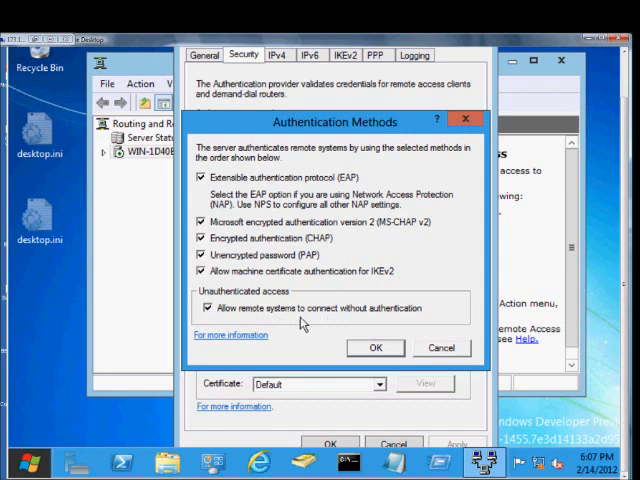
mouse_move(298, 324)
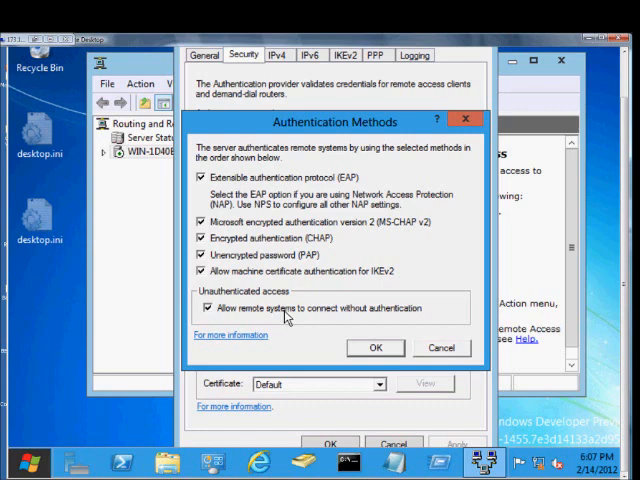
click(209, 308)
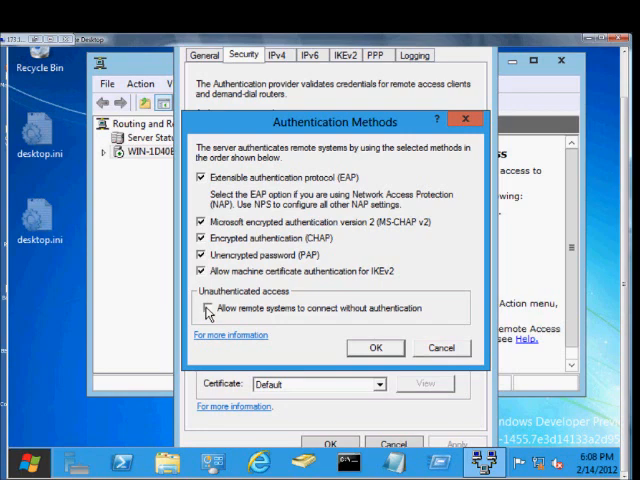
click(200, 308)
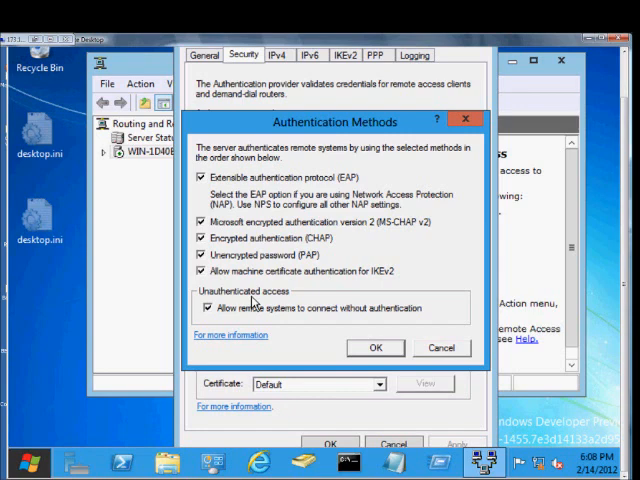
mouse_move(267, 308)
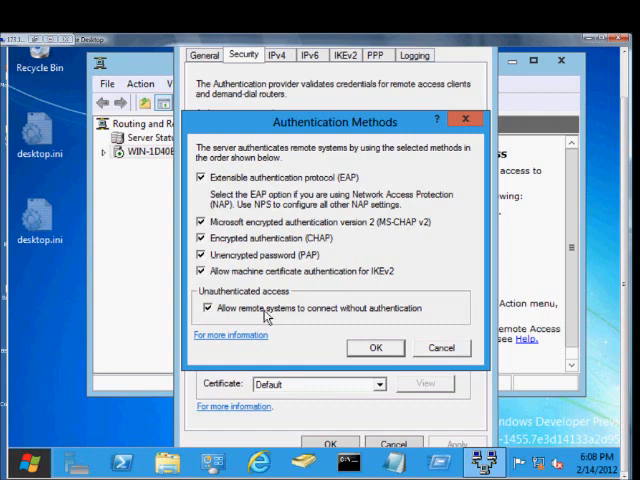
mouse_move(391, 315)
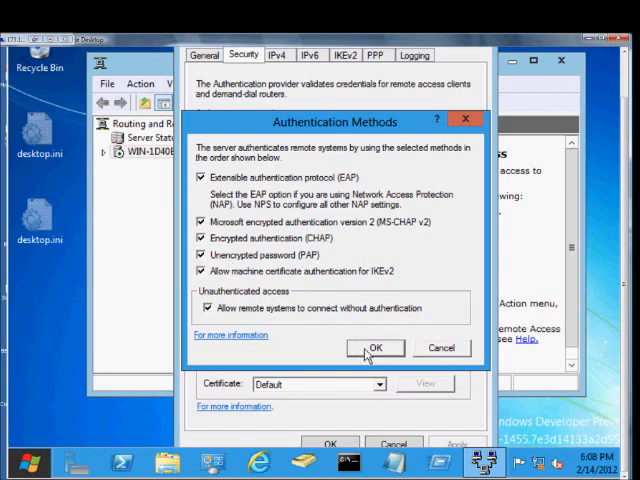
click(377, 347)
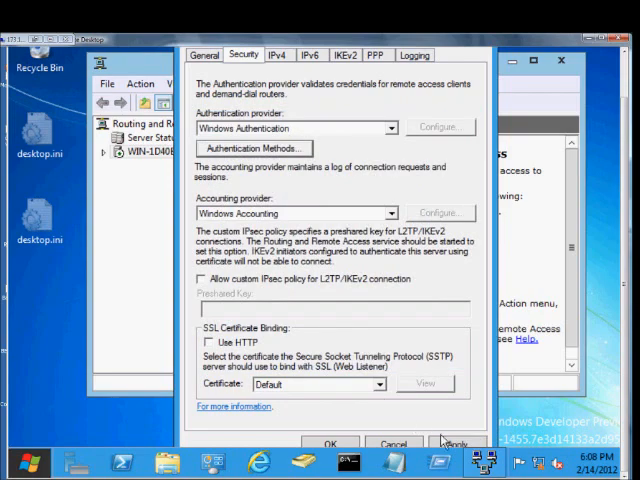